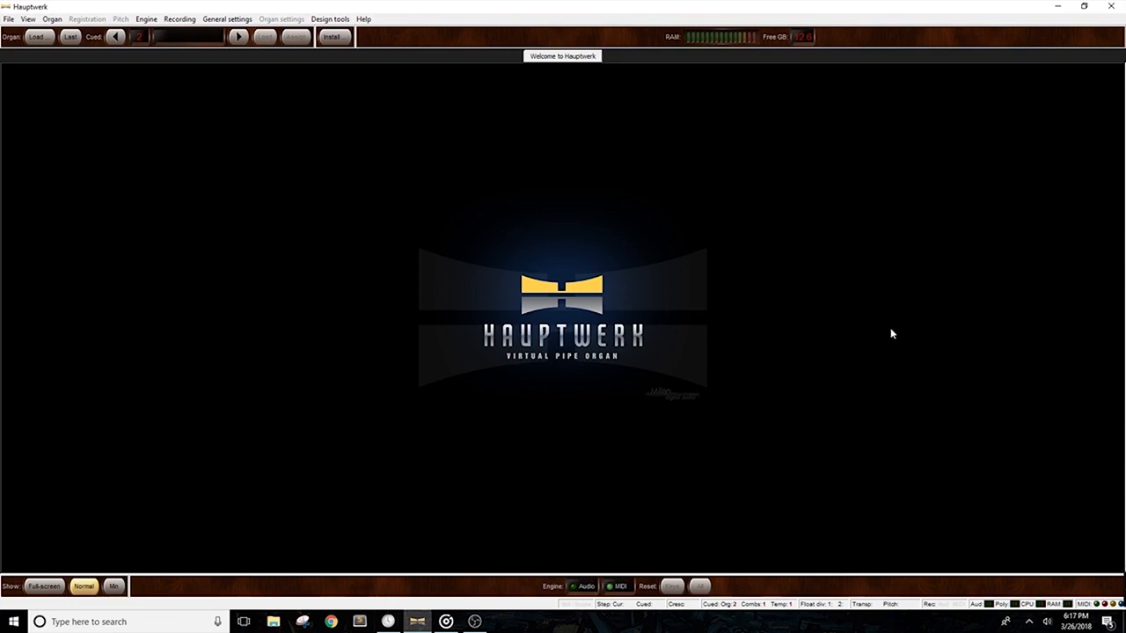
# Step: Enable USB MS1x1 MIDI Interface as Console MIDI IN in the MIDI ports settings
pyautogui.click(226, 18)
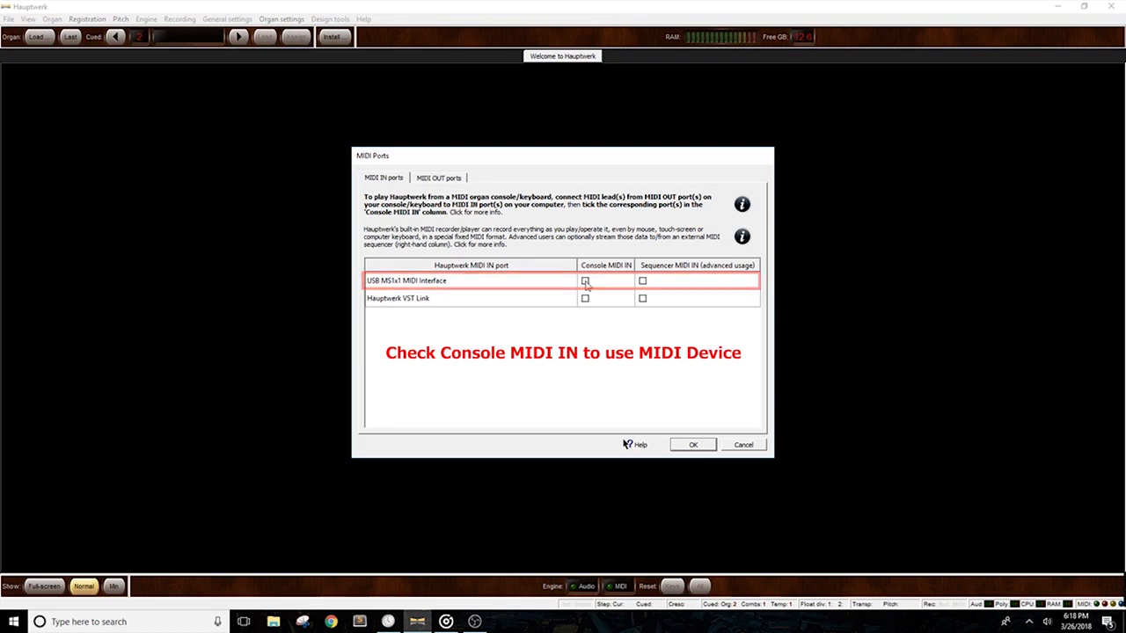
pyautogui.click(692, 444)
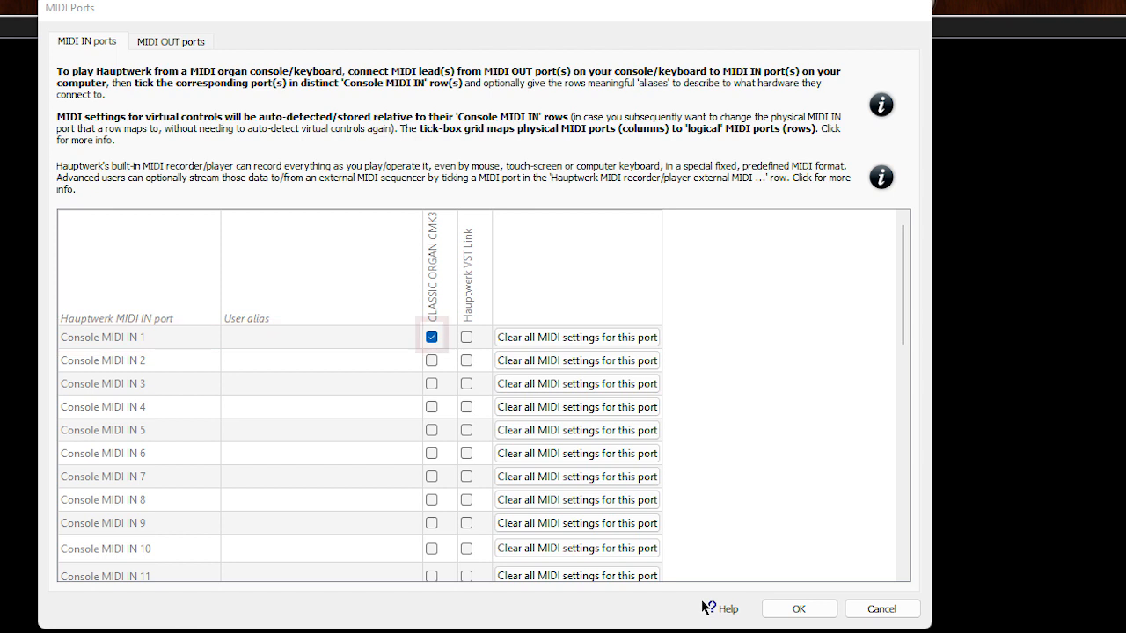
# Step: Confirm the MIDI ports dialog with CLASSIC ORGAN CMK3 as Console MIDI IN 1
pyautogui.click(431, 337)
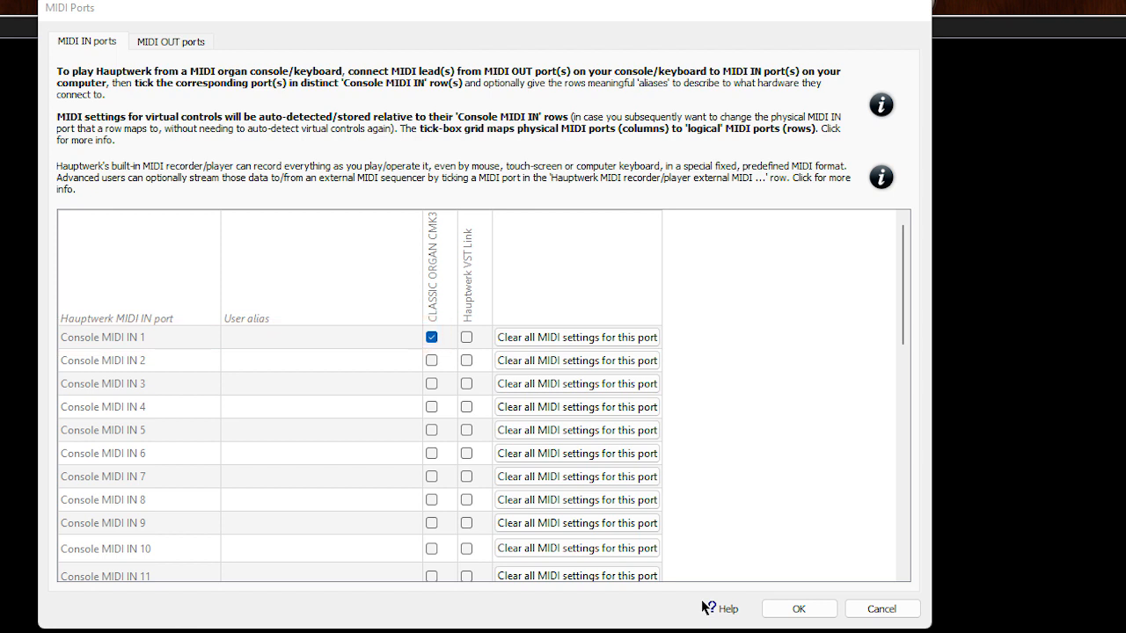
pyautogui.click(798, 608)
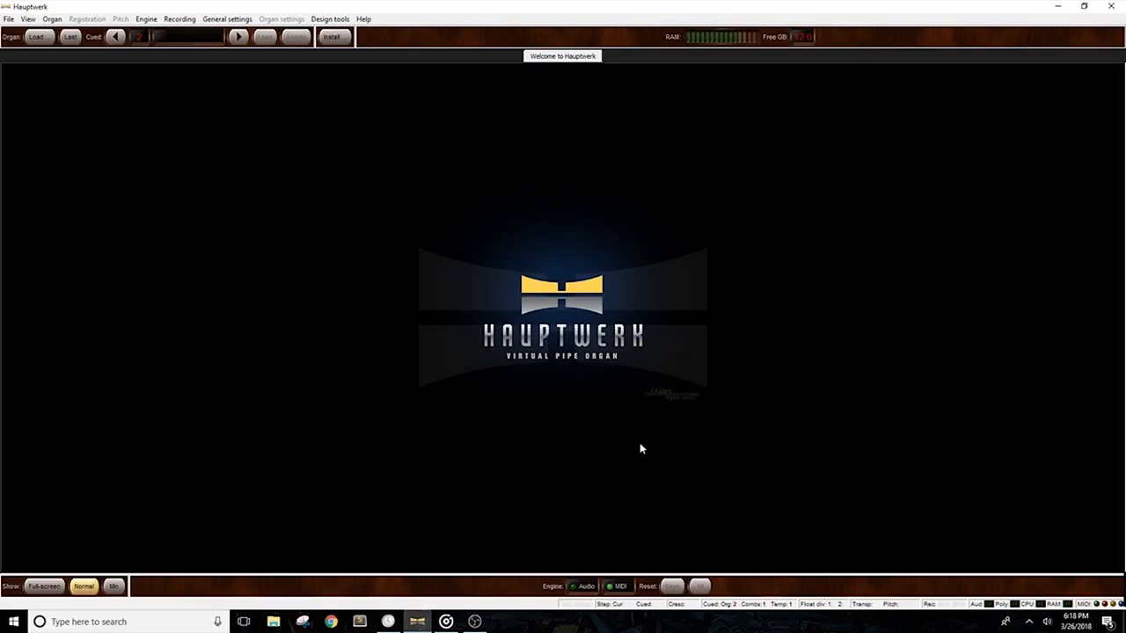
pyautogui.moveTo(325, 288)
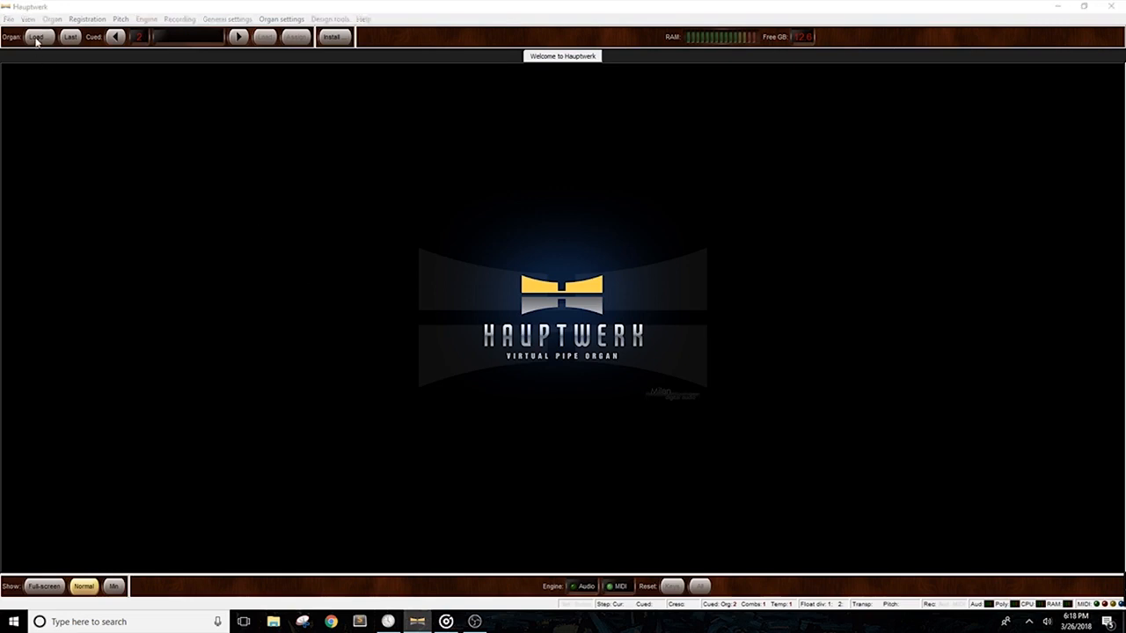
# Step: Load the StAnnesMoseley organ from the Load organ list
pyautogui.click(36, 37)
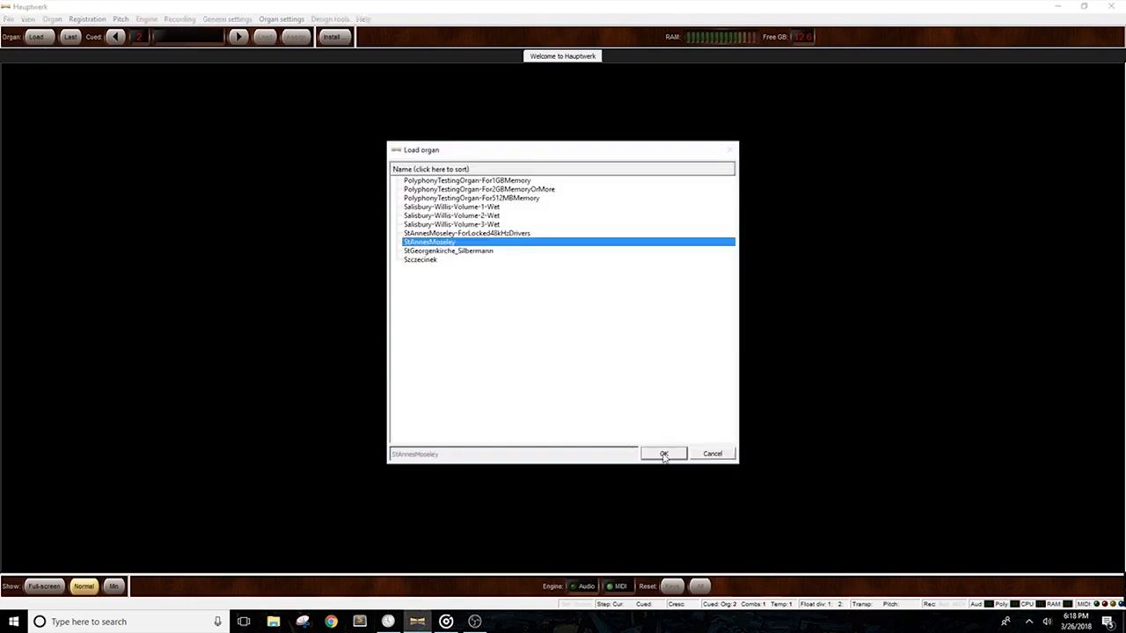
pyautogui.click(664, 454)
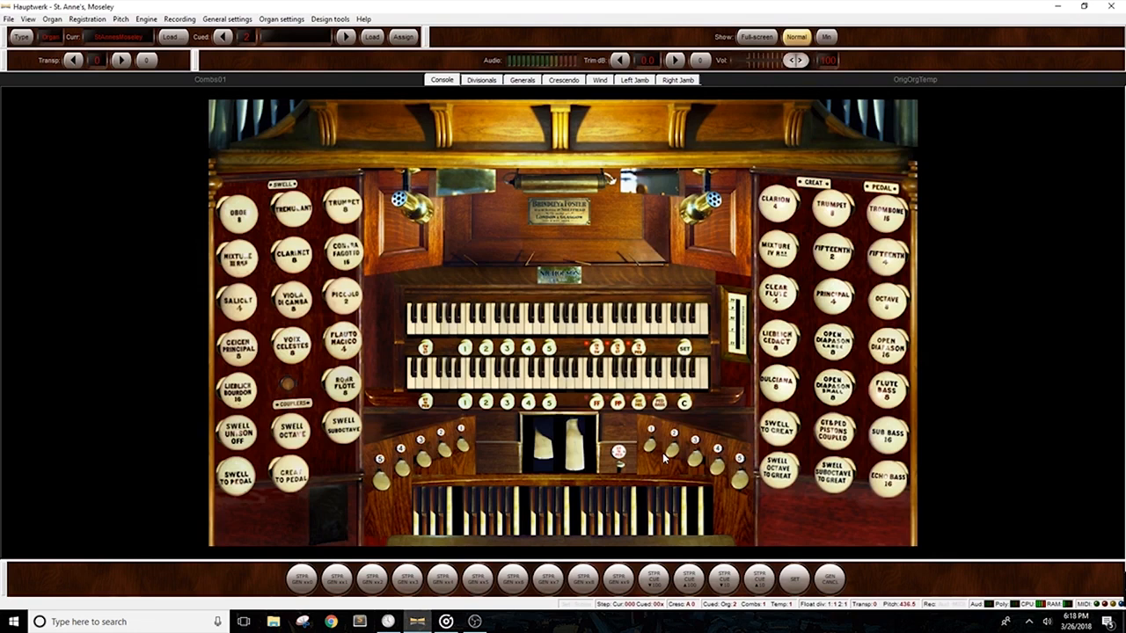
pyautogui.moveTo(28, 85)
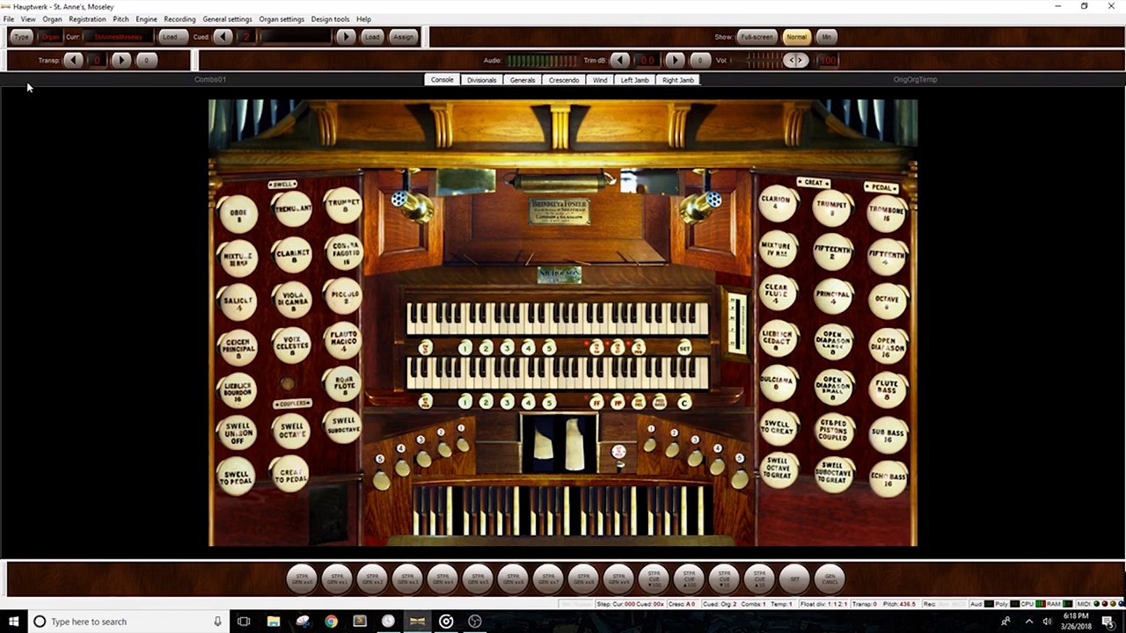
# Step: Open the View menu to reach Large floating control panels for this organ
pyautogui.click(29, 19)
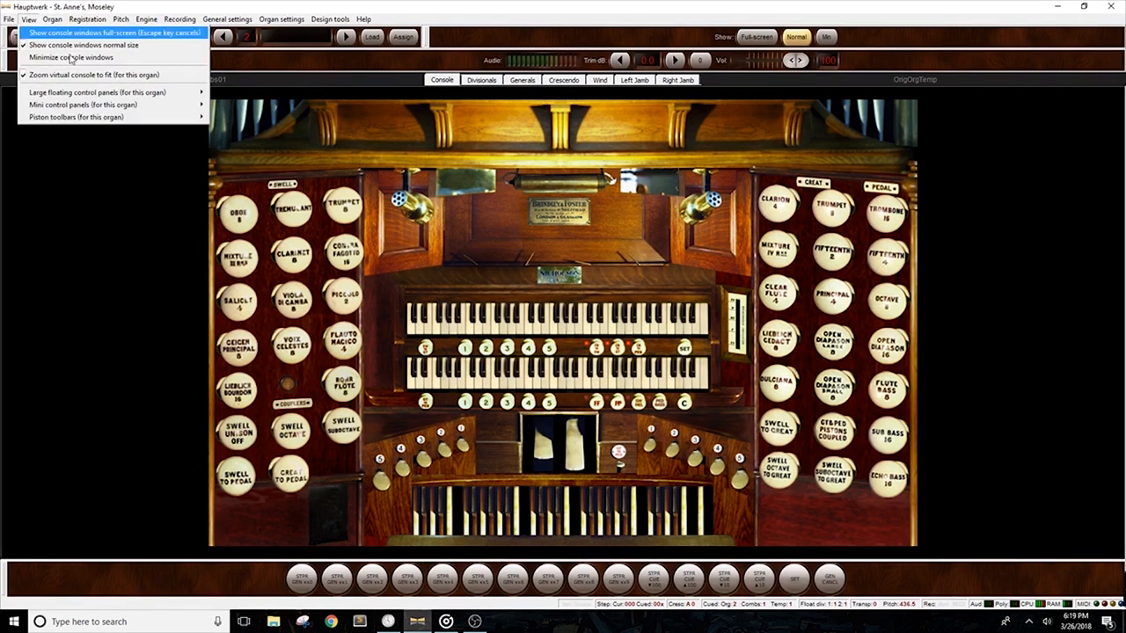
pyautogui.moveTo(97, 92)
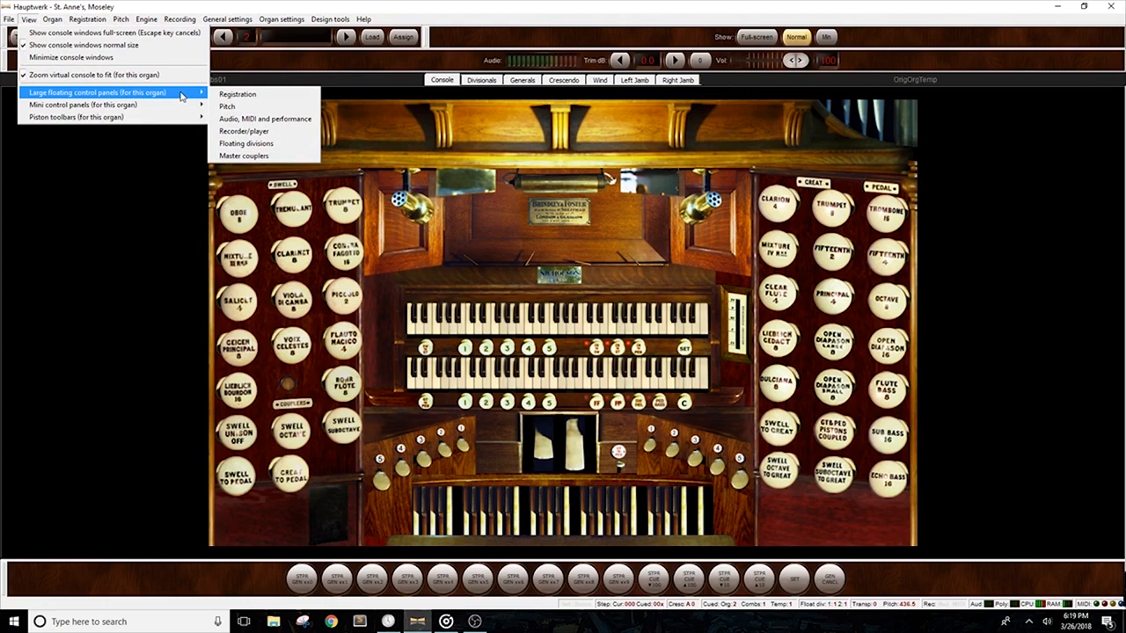